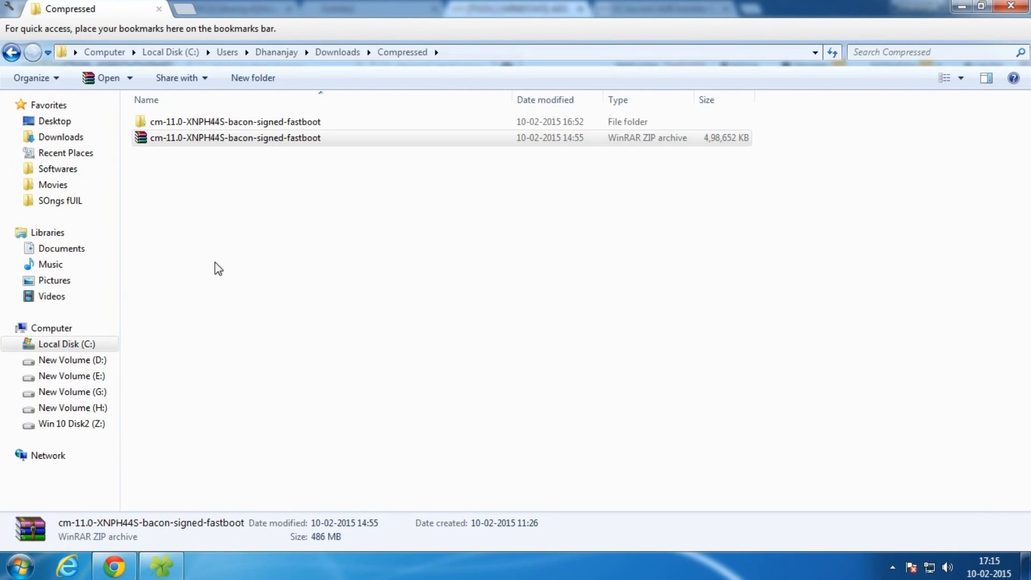
Select the cm-11.0 zip, then scroll Chrome's XDA '15 seconds ADB Installer v1.4.2' thread
click(235, 137)
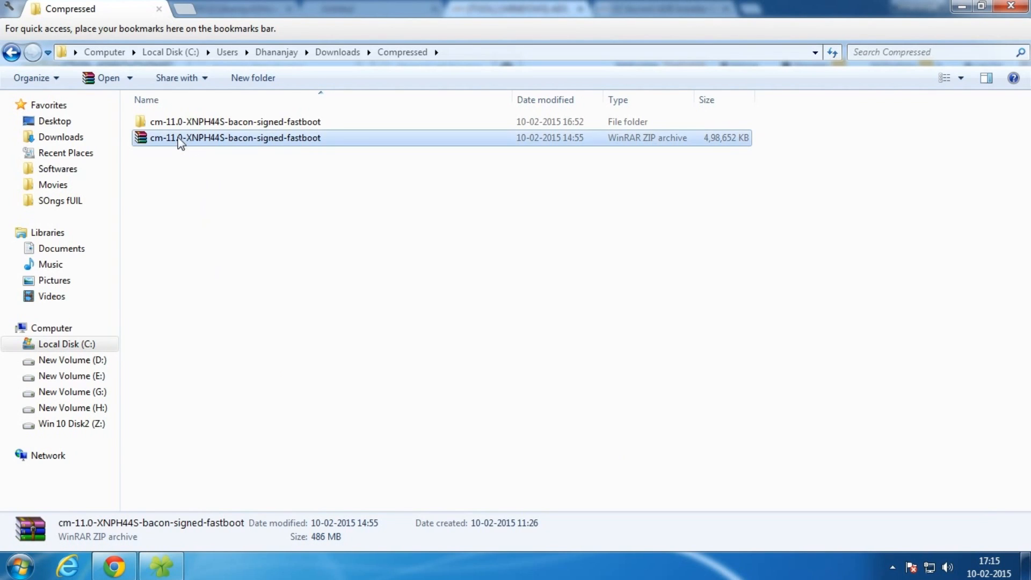
mouse_move(250, 146)
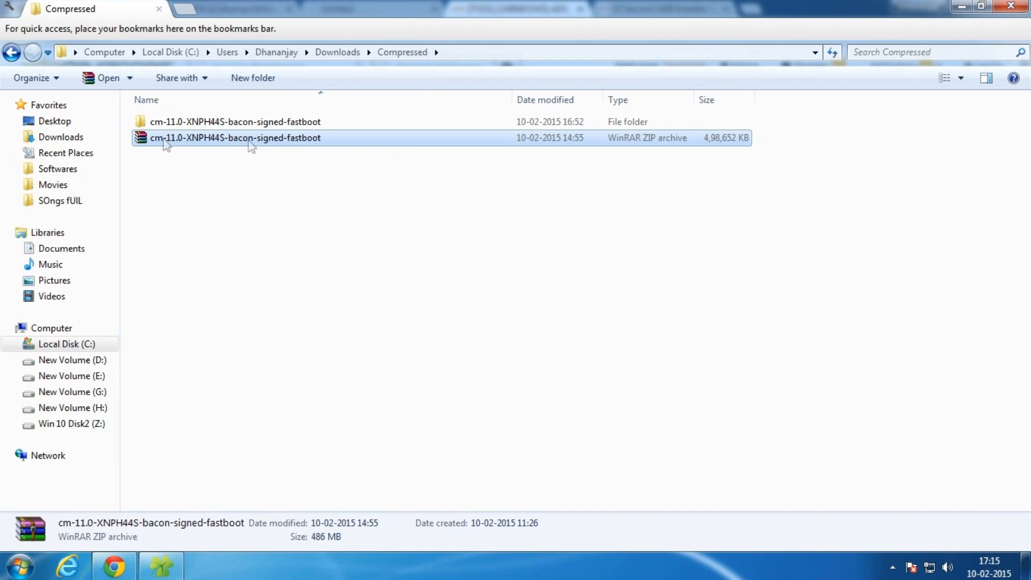
click(201, 164)
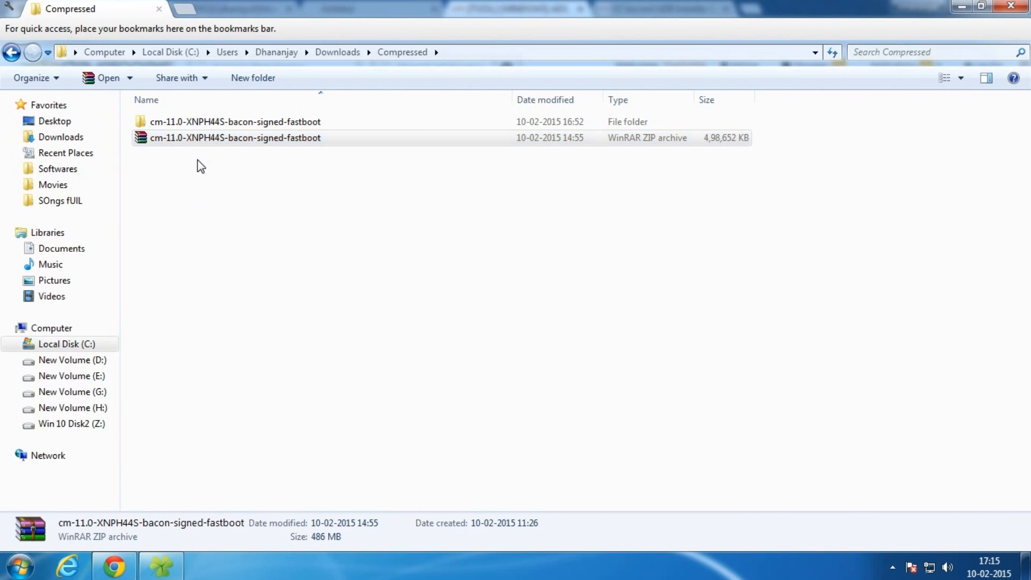
click(114, 566)
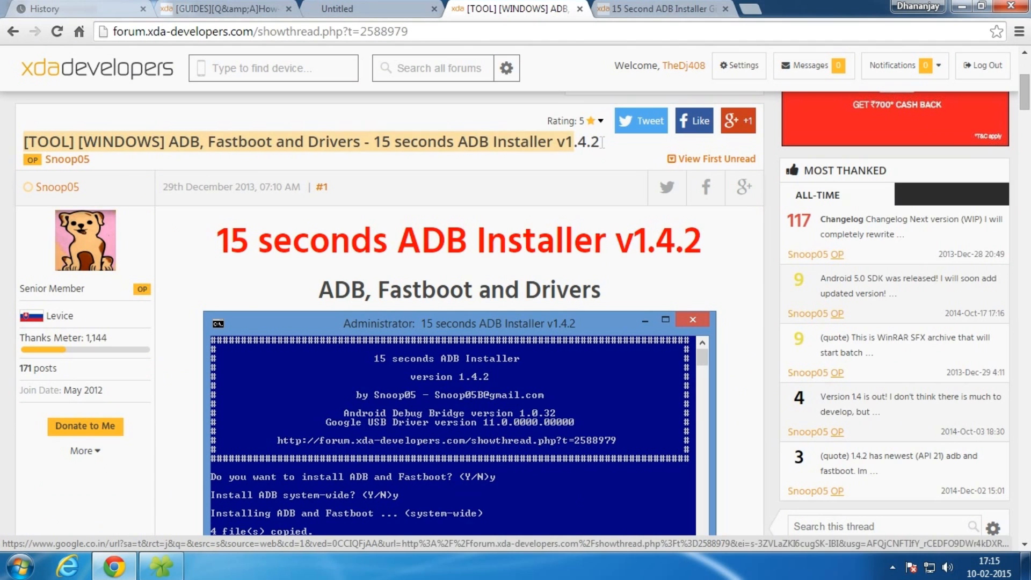
scroll(down, 3)
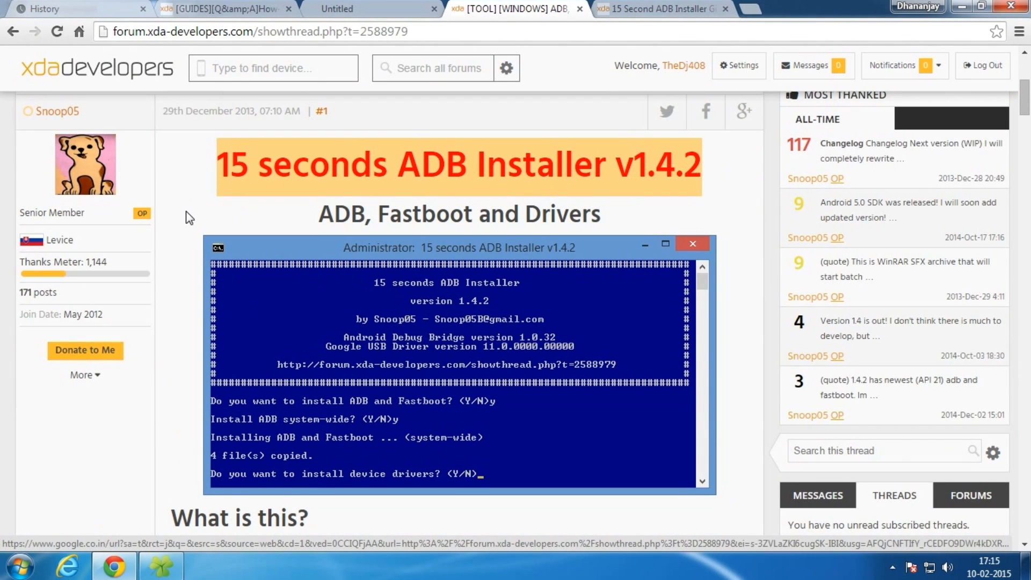
scroll(down, 3)
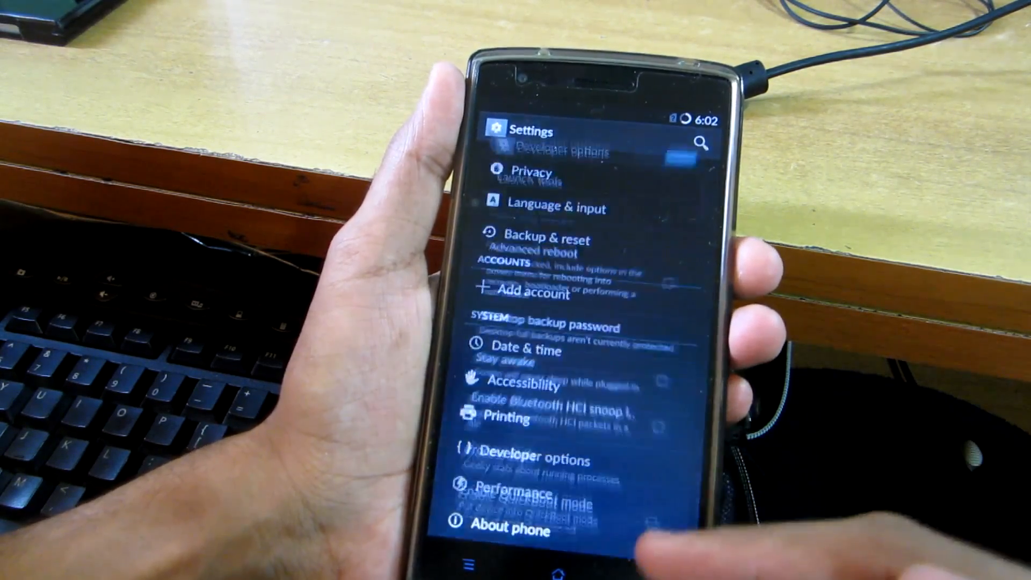
Bring up the phone's Advanced reboot menu: Power off, Reboot, Profile, Airplane mode
click(557, 461)
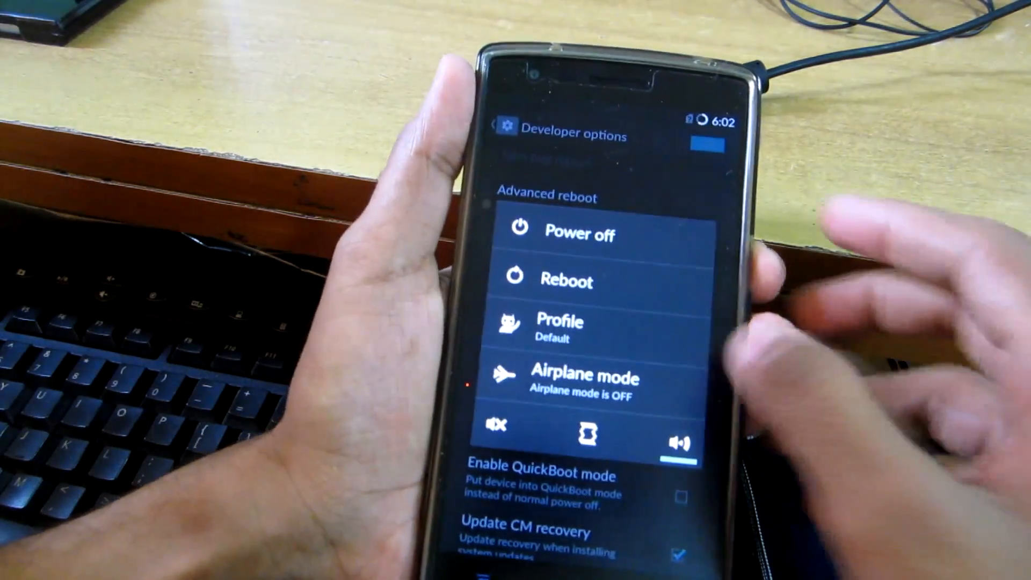
click(566, 282)
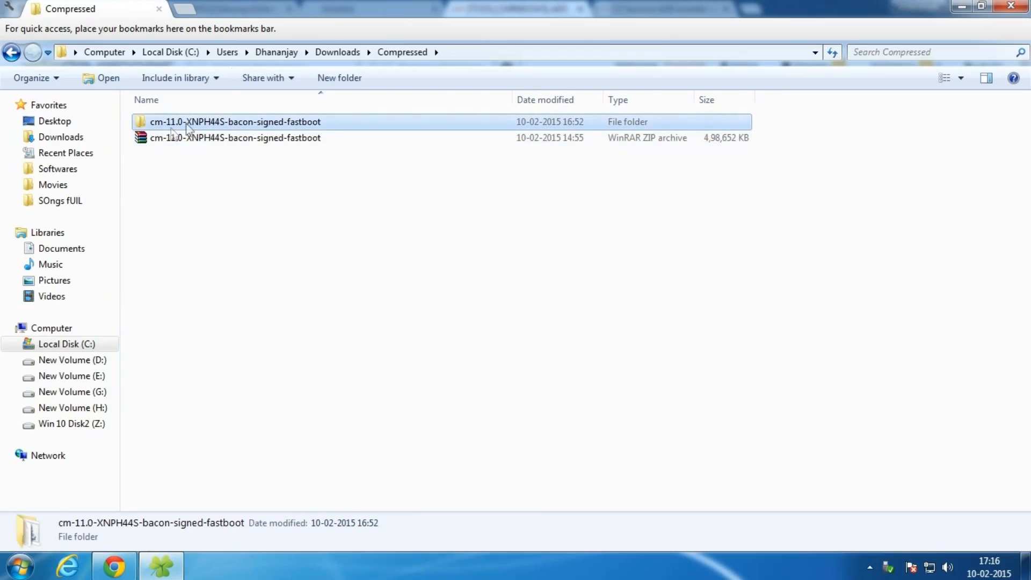
Open the cm-11.0-XNPH44S-bacon-signed-fastboot folder and bring up flash.bat's context menu
double_click(235, 122)
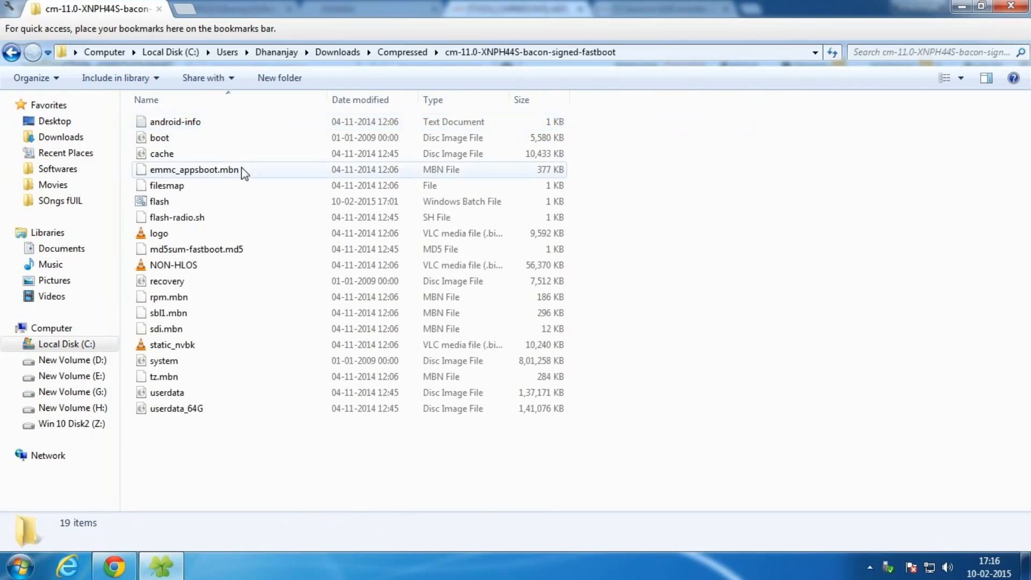
click(159, 201)
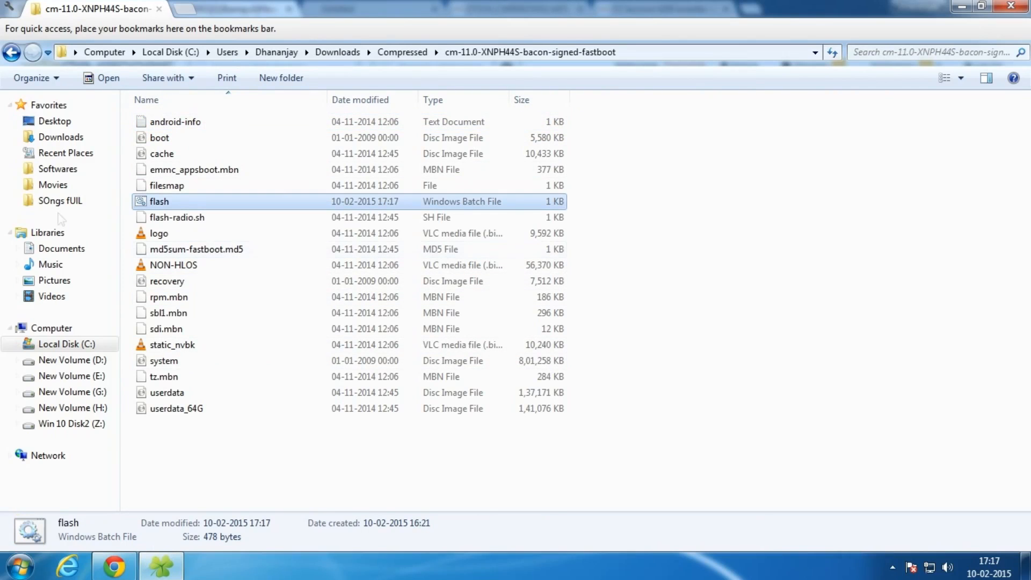
mouse_move(160, 206)
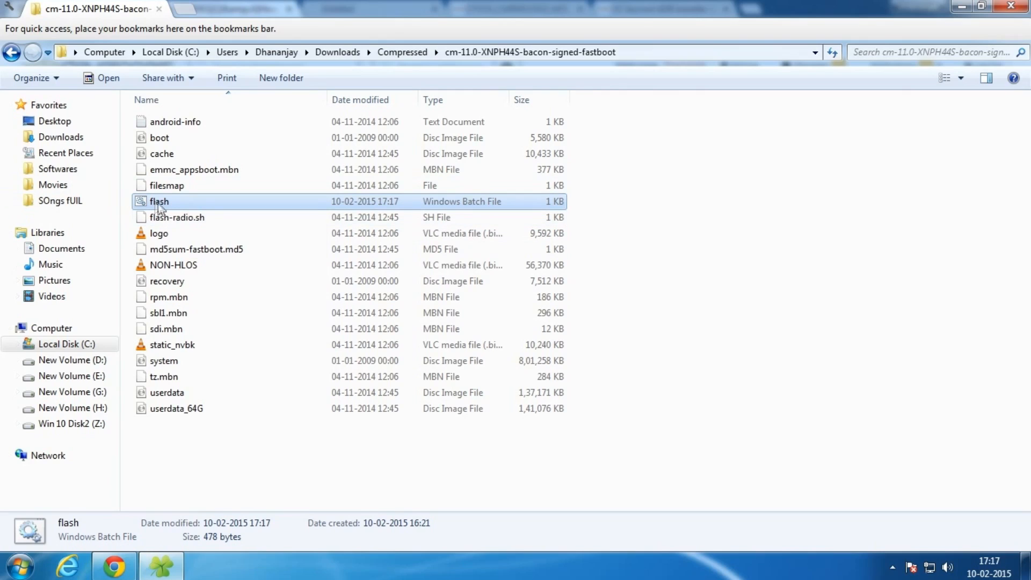
mouse_move(293, 205)
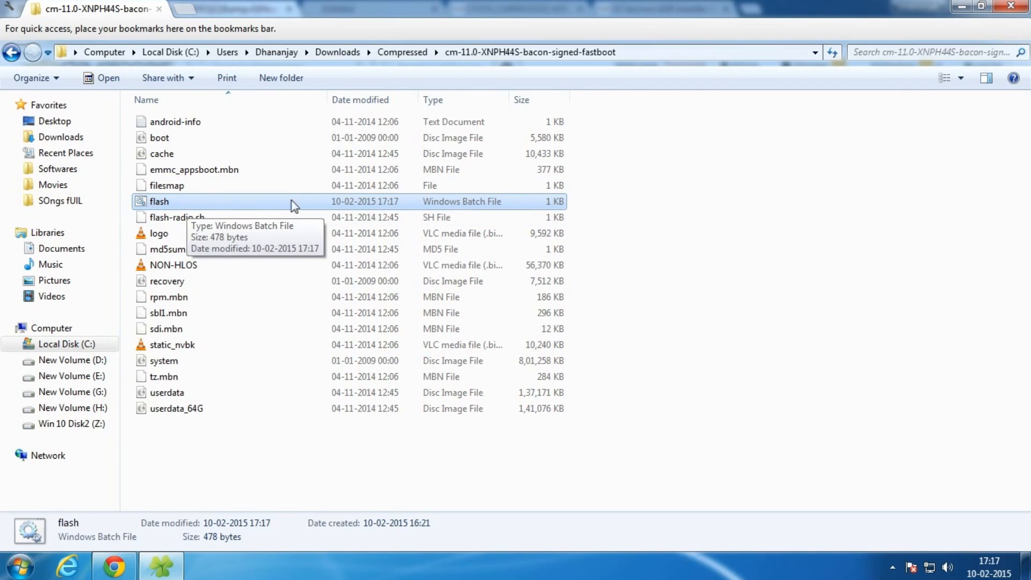
right_click(159, 201)
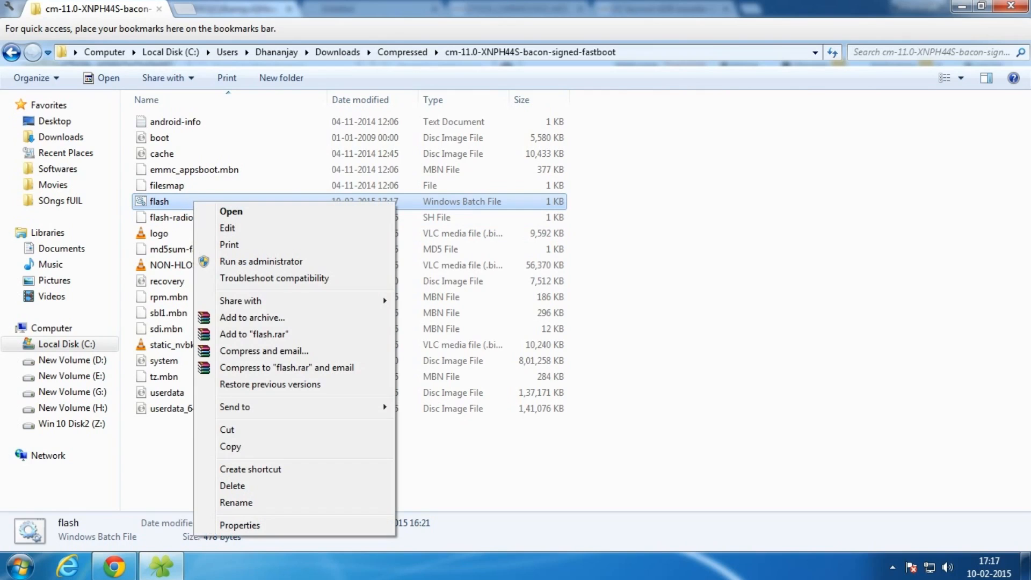
Edit flash.bat in Notepad, blanking the recovery line and entering 'fastboot flash userdata userdata_64G.img'
click(227, 228)
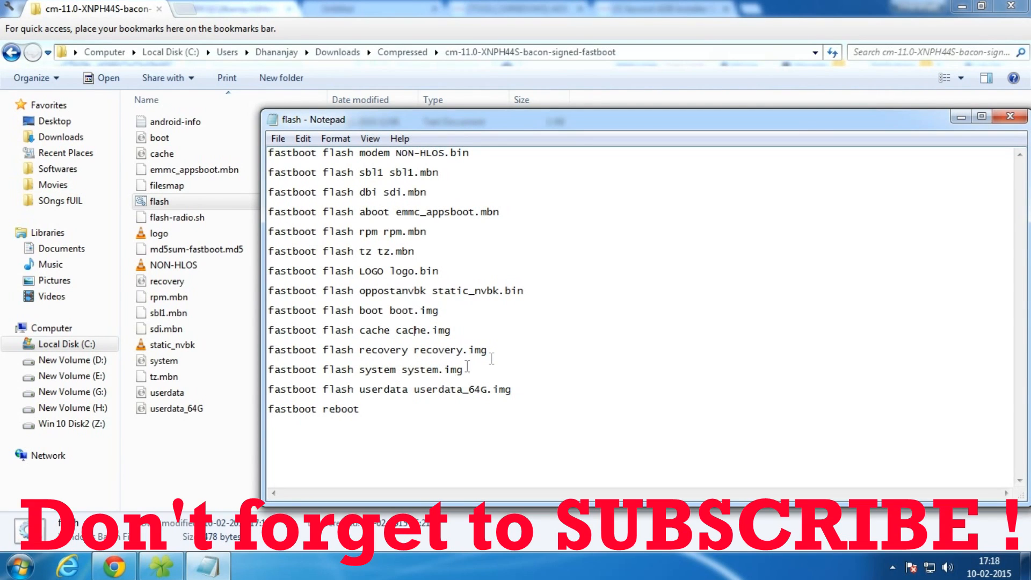
triple_click(378, 349)
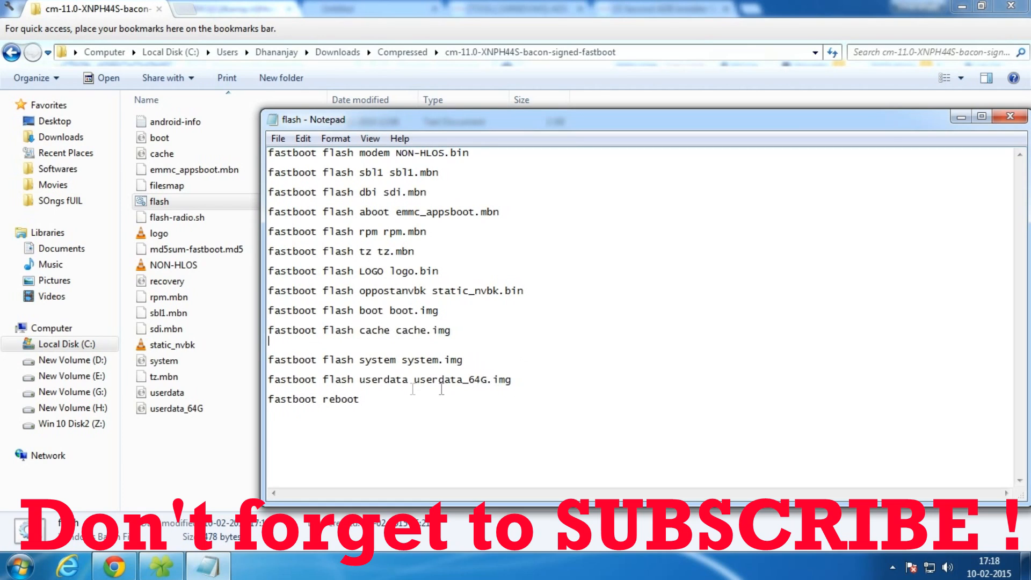
mouse_move(396, 408)
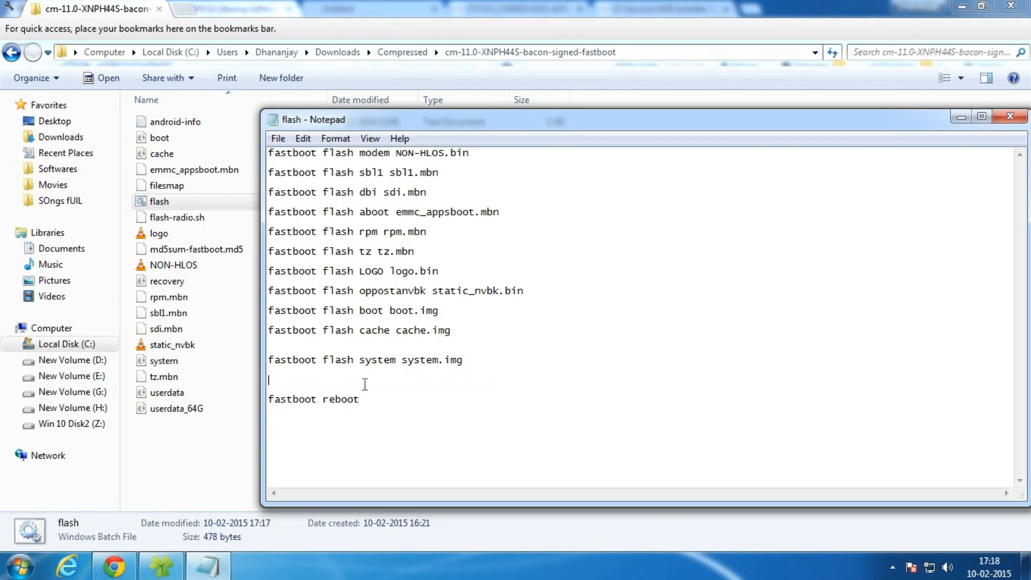
text(fastboot flash userdata userdata_64G.img)
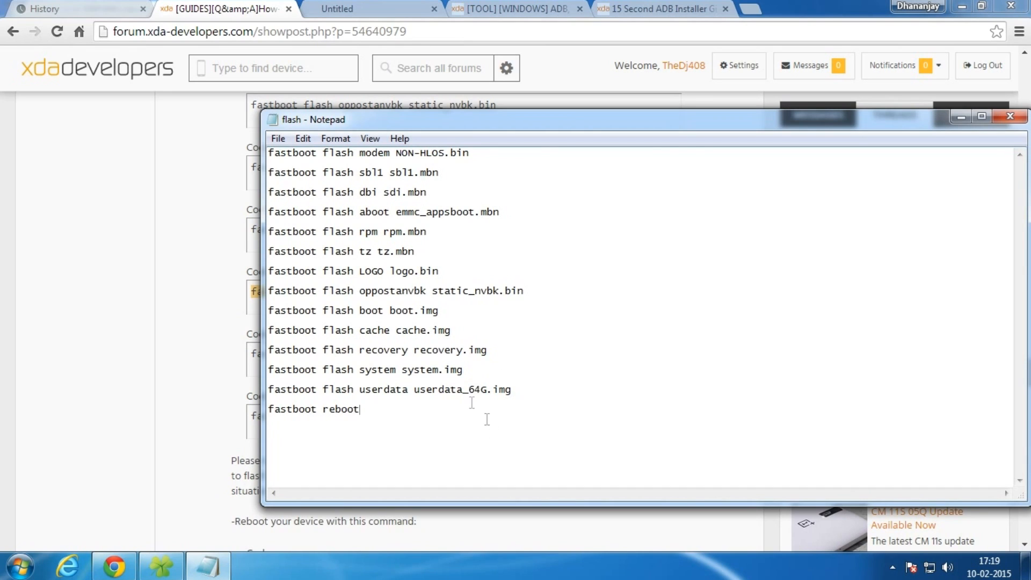
Delete the selected '_64G' part of the userdata file name and select script lines for review
double_click(474, 388)
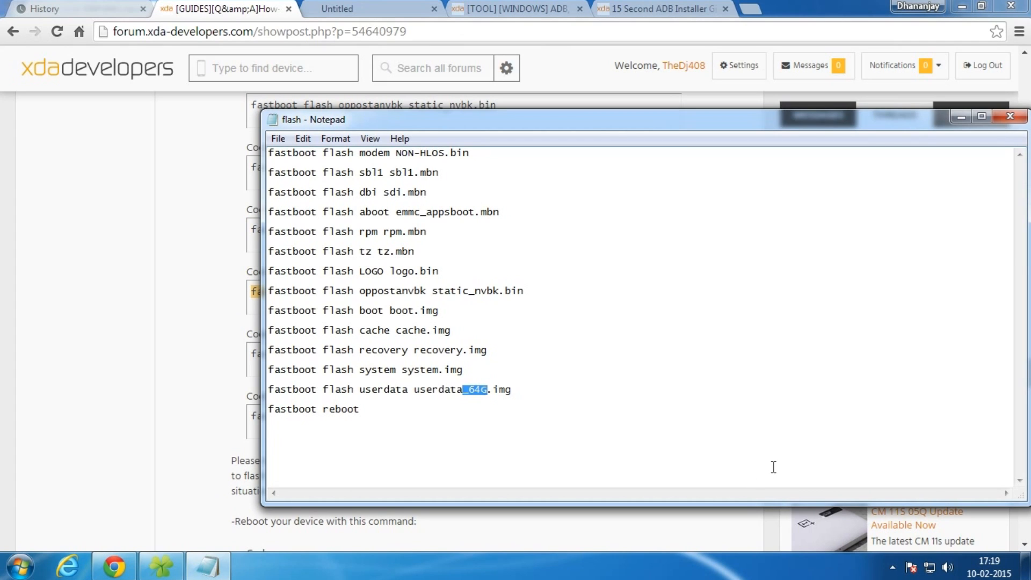
key(Delete)
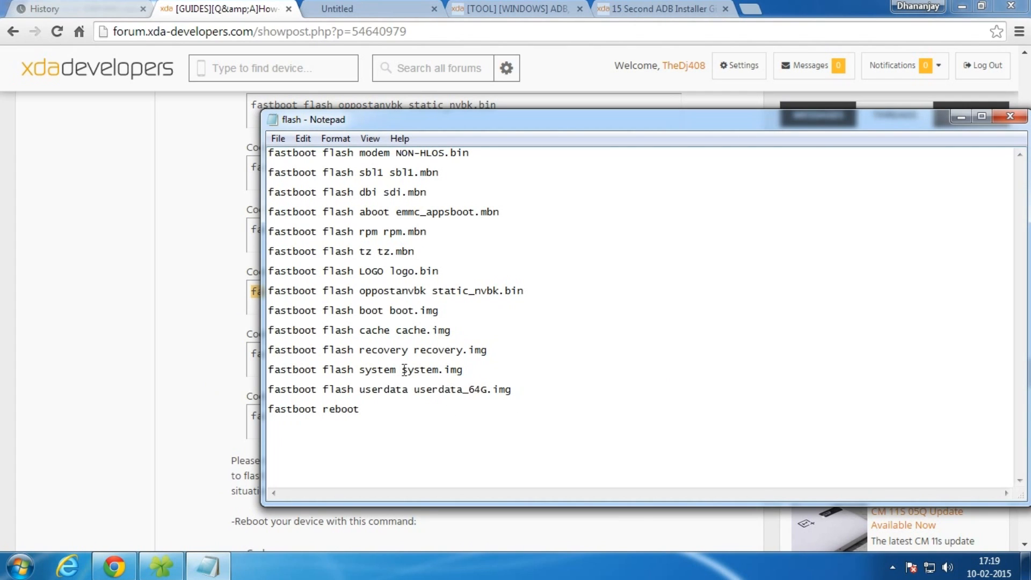
key(ctrl+a)
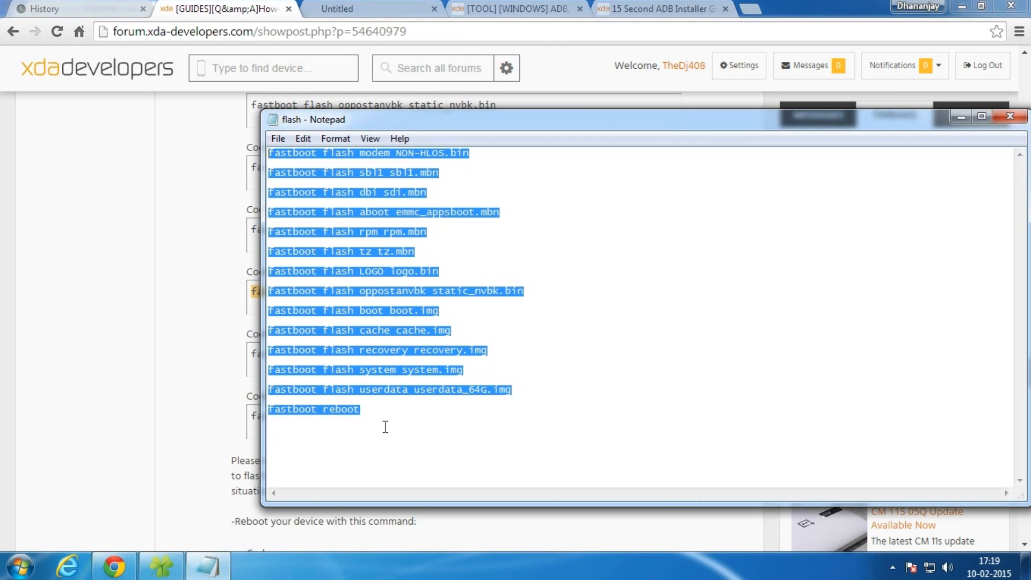
click(372, 421)
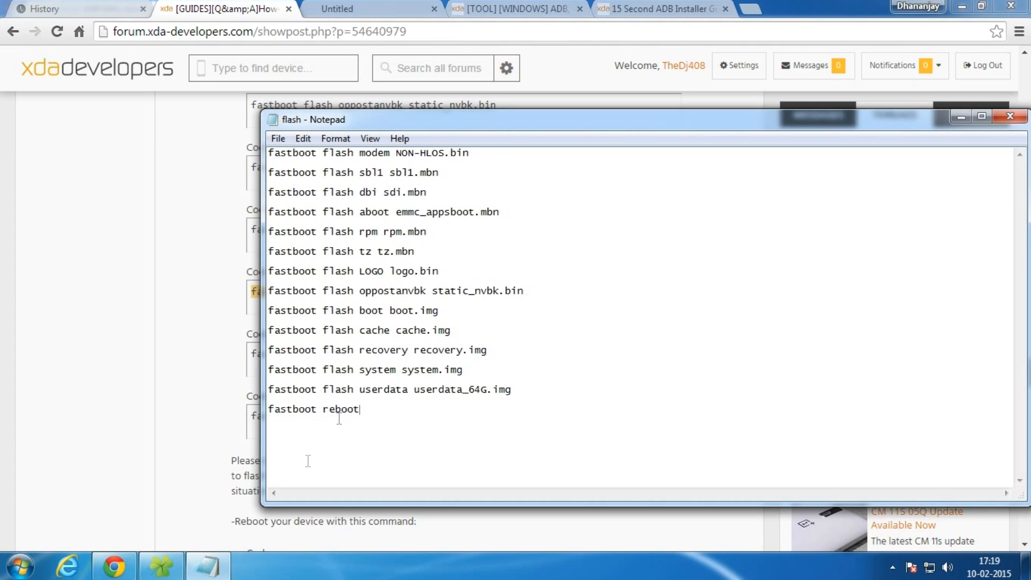
drag(268, 153, 439, 173)
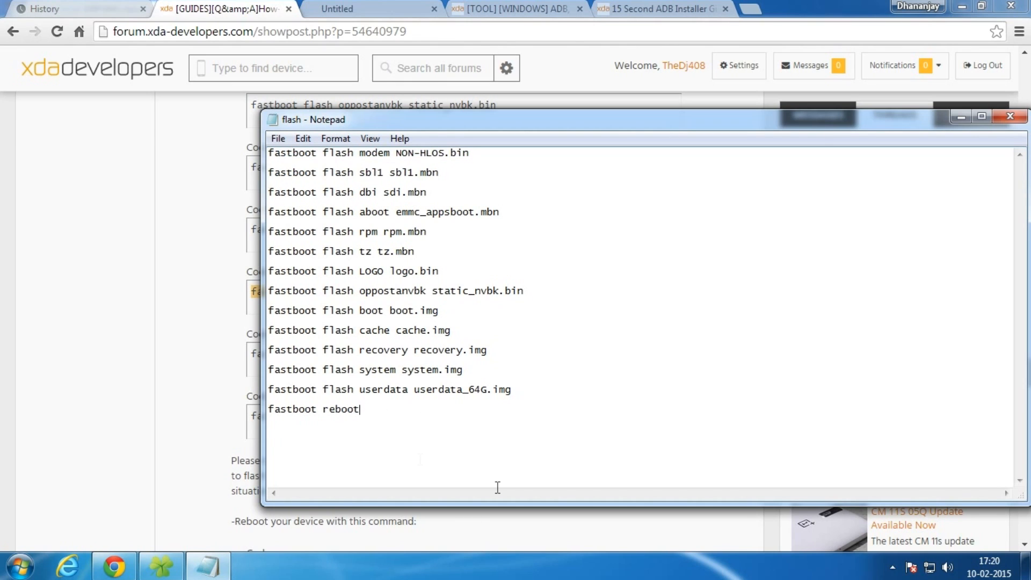
drag(268, 172, 360, 410)
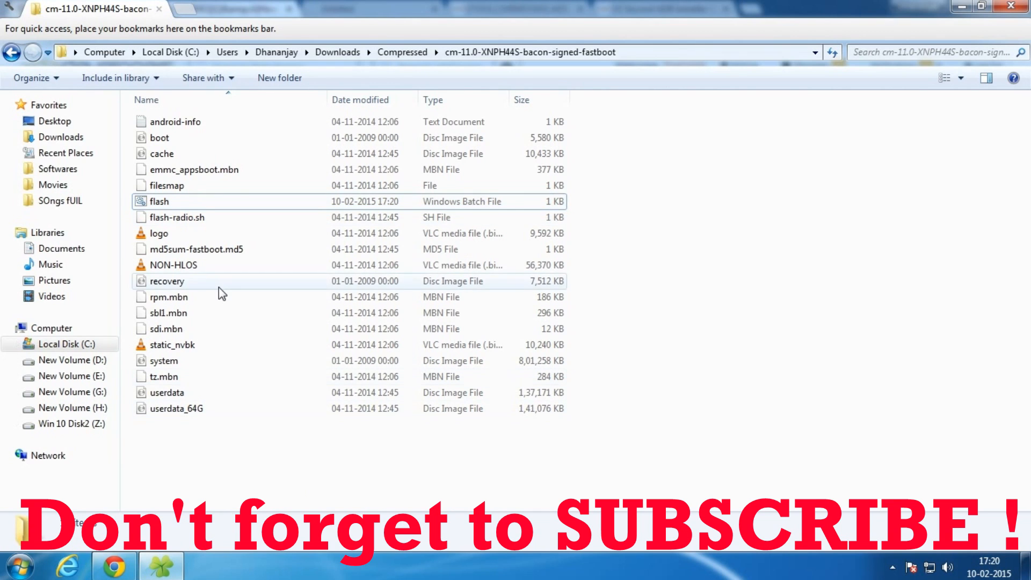
Reopen flash.bat in Notepad from its right-click Edit option
click(159, 202)
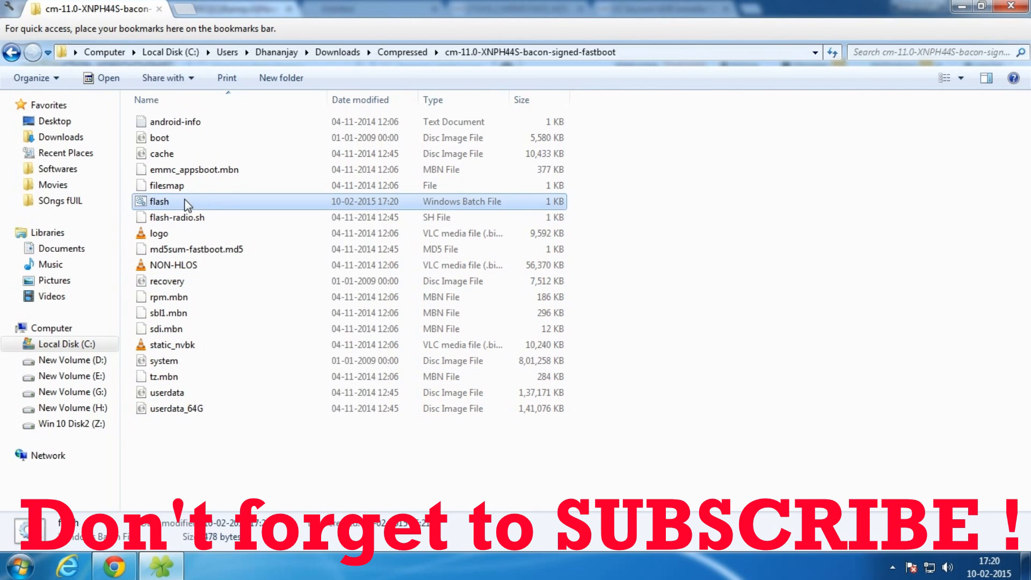
right_click(159, 201)
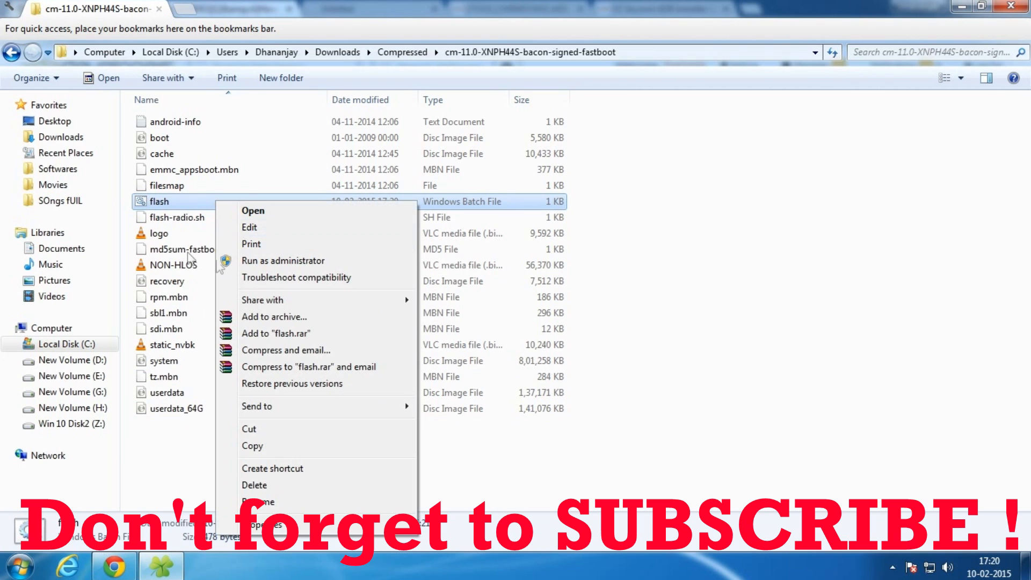
click(249, 227)
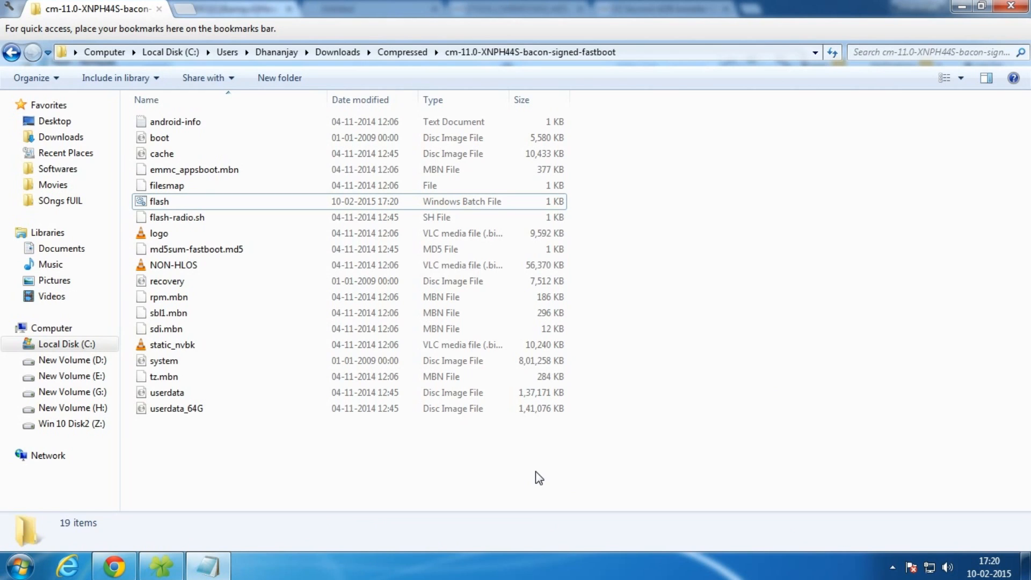
Open a command window in the fastboot folder and retype line one as 'fastboot flash modem NON-HLOS.bin'
right_click(538, 477)
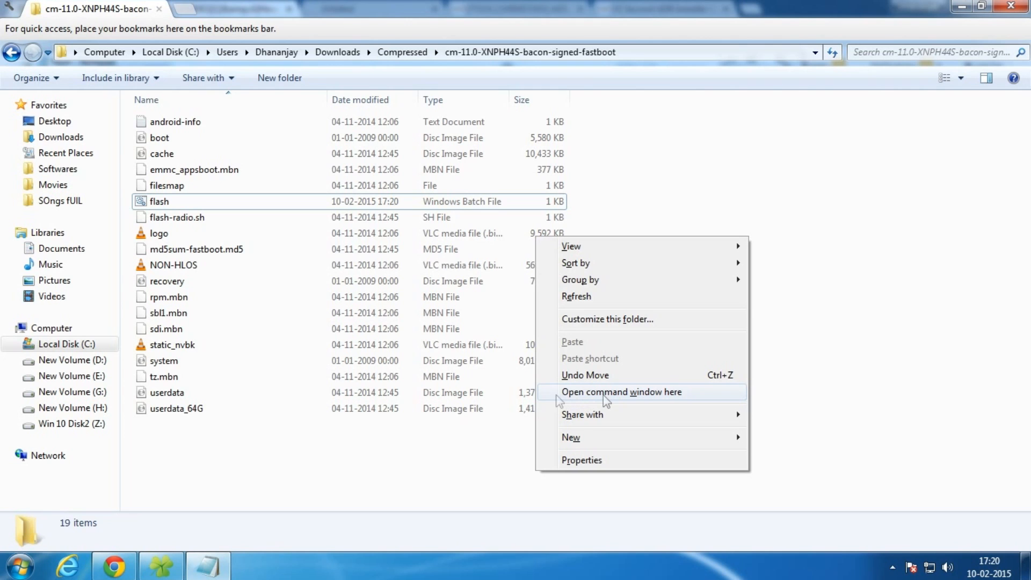
click(620, 392)
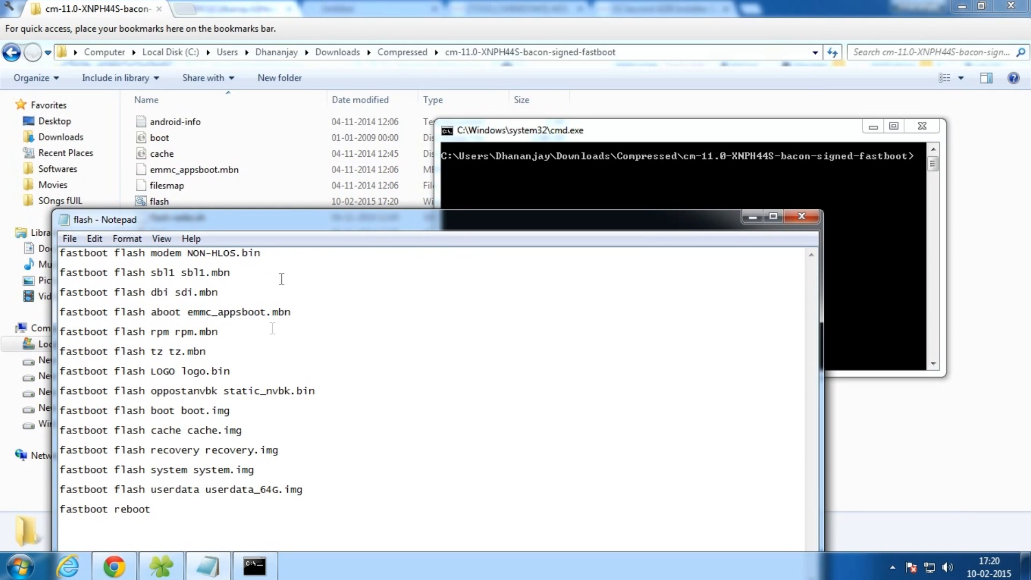
triple_click(158, 252)
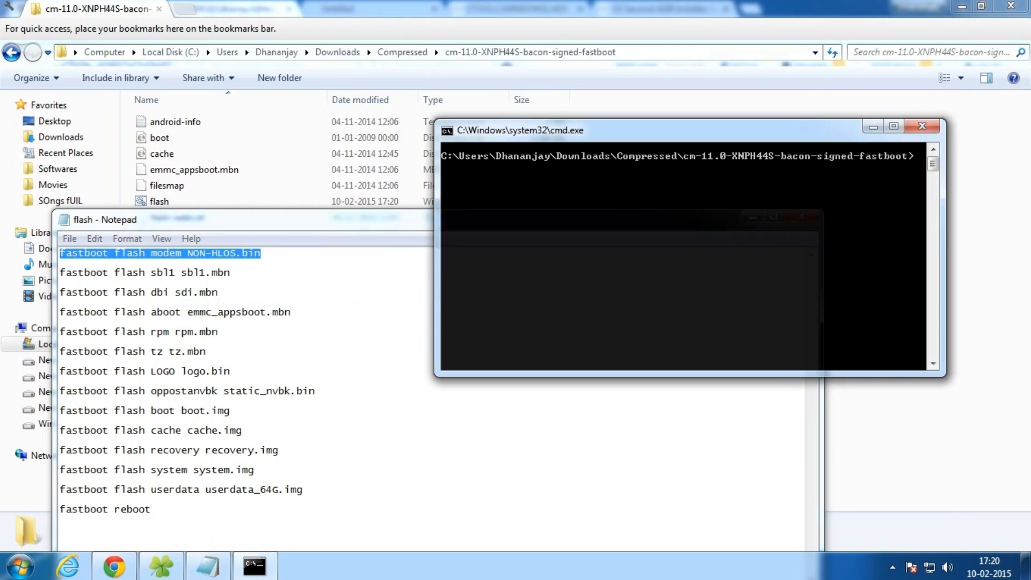
text(fastboot flash modem NON-HLOS.bin)
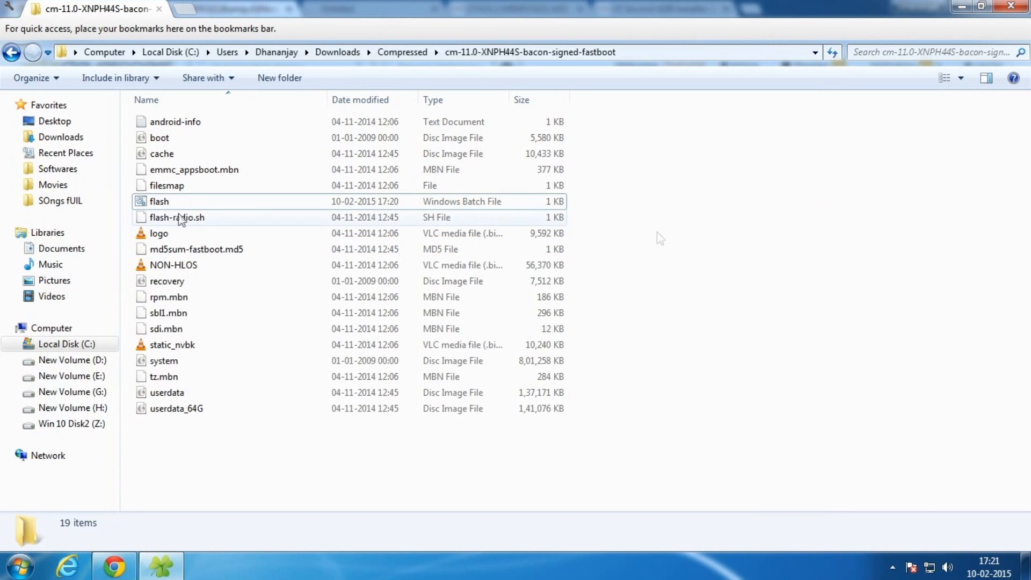
Run flash.bat, flashing cache and recovery and sending system.img
click(159, 202)
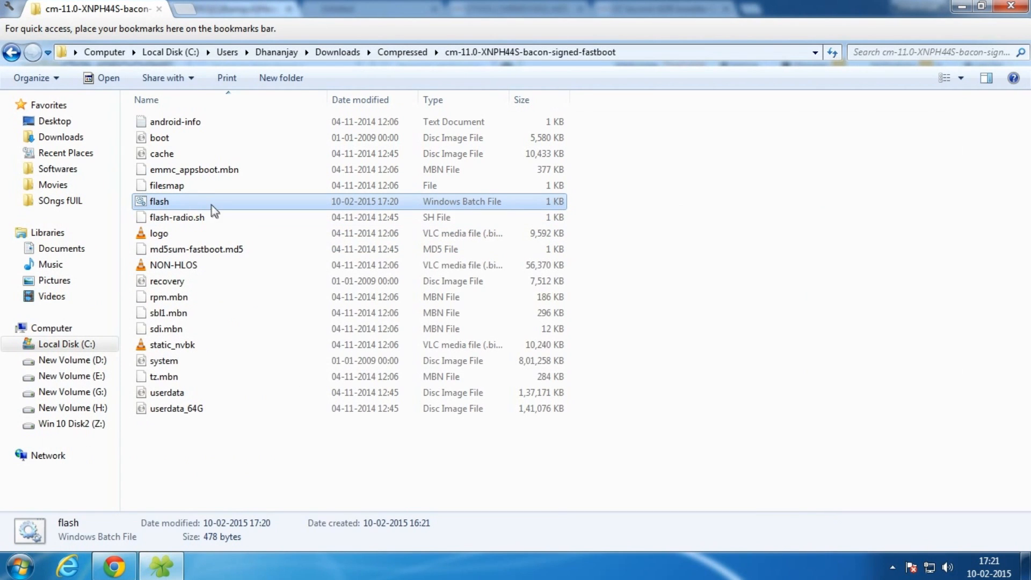
double_click(159, 201)
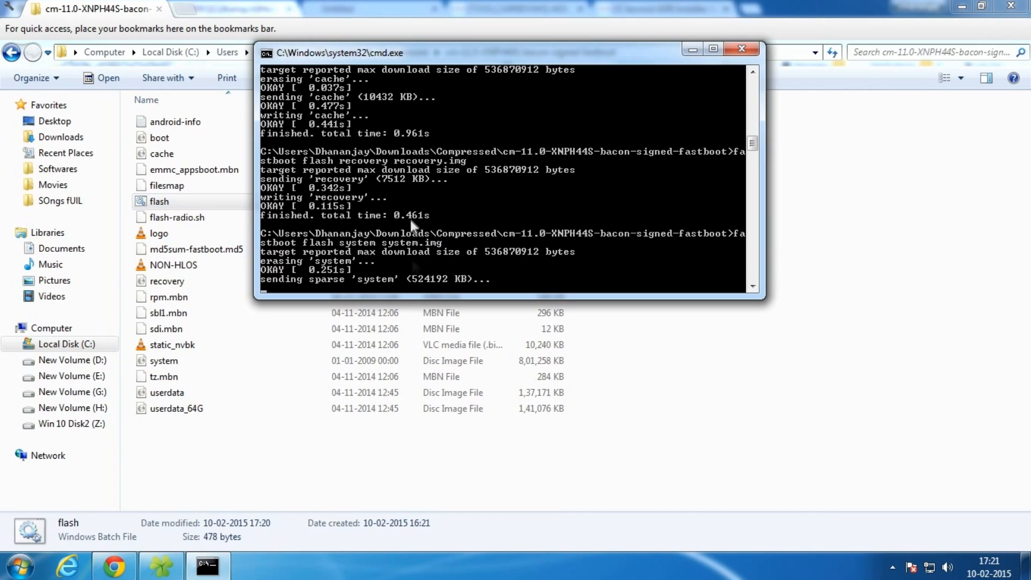
mouse_move(408, 245)
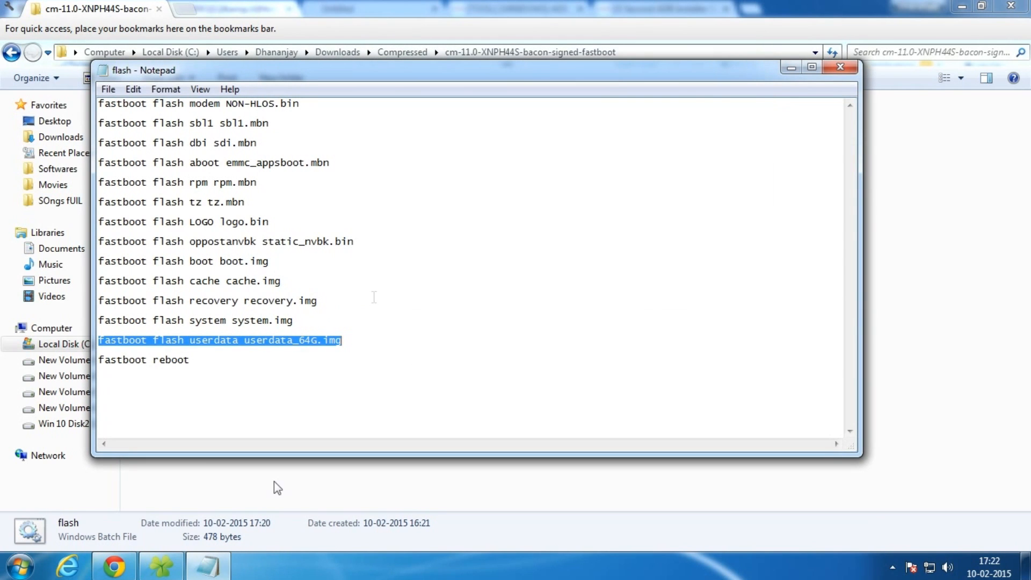
Bring up the flash script showing the userdata_64G.img line before reboot
click(840, 67)
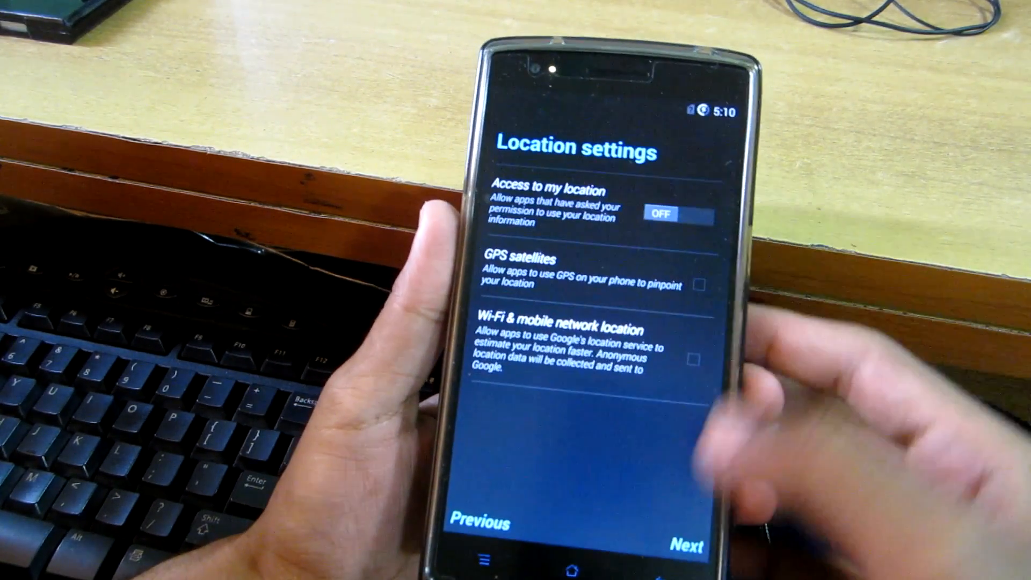
Advance the phone's setup from Location settings to Date & time
click(682, 545)
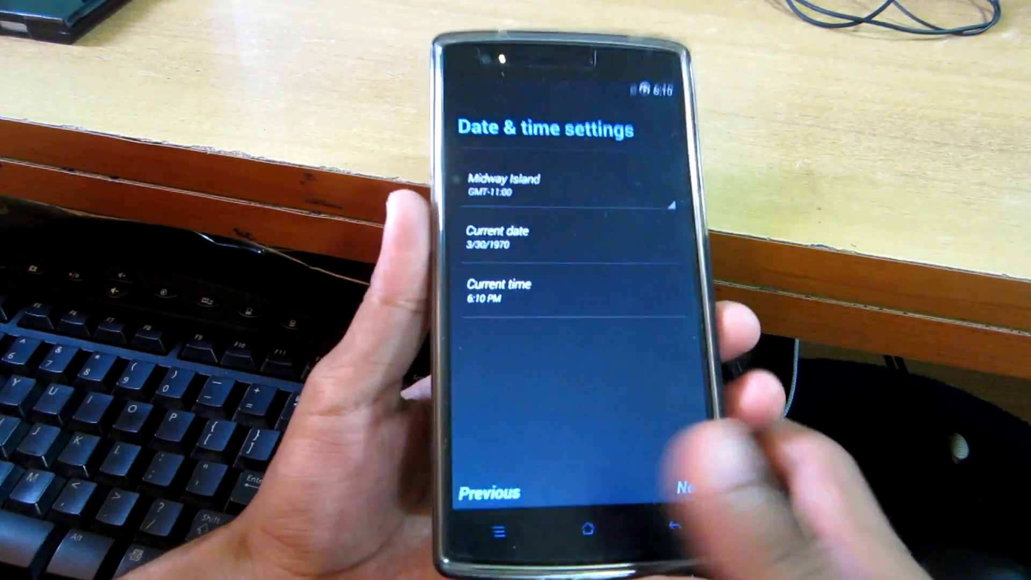